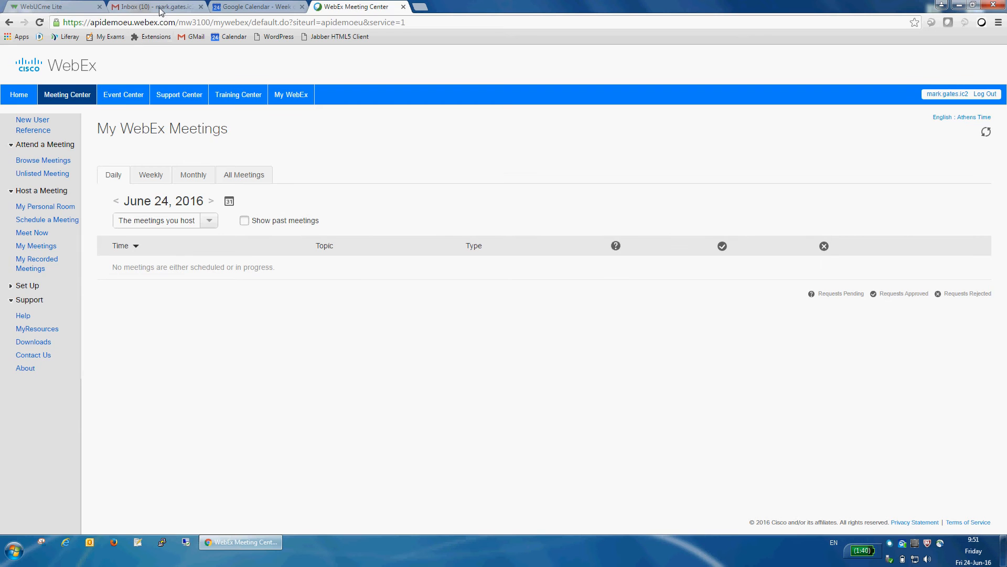
# Step: Switch to the Gmail inbox showing the meeting invitation and WebEx conference ID notice
pyautogui.click(154, 6)
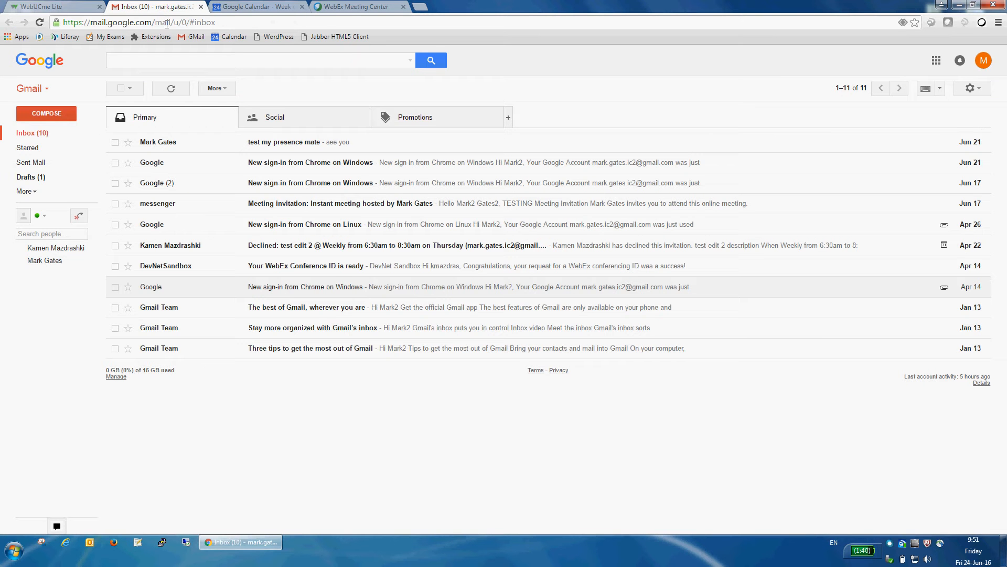
pyautogui.moveTo(158, 142)
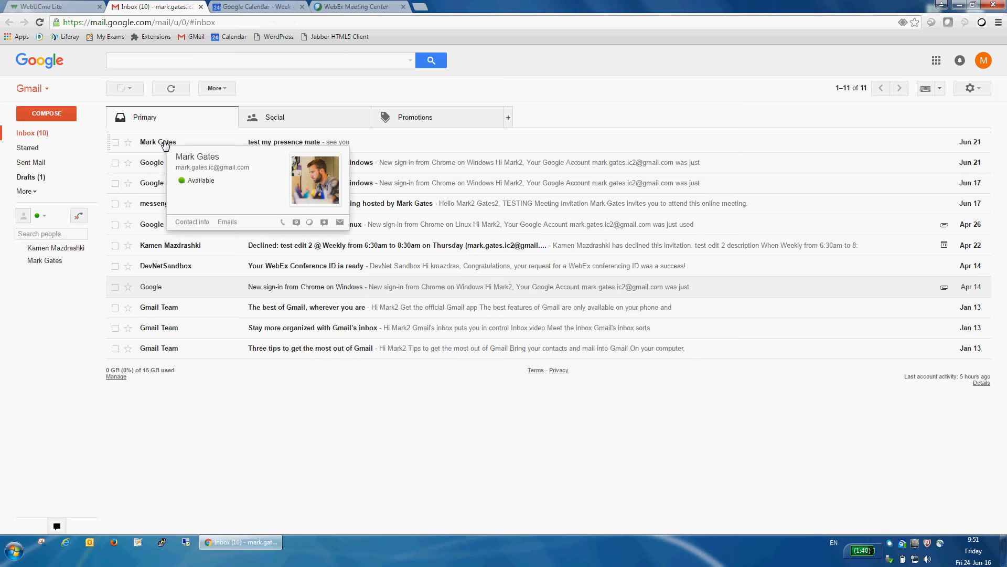
pyautogui.moveTo(223, 201)
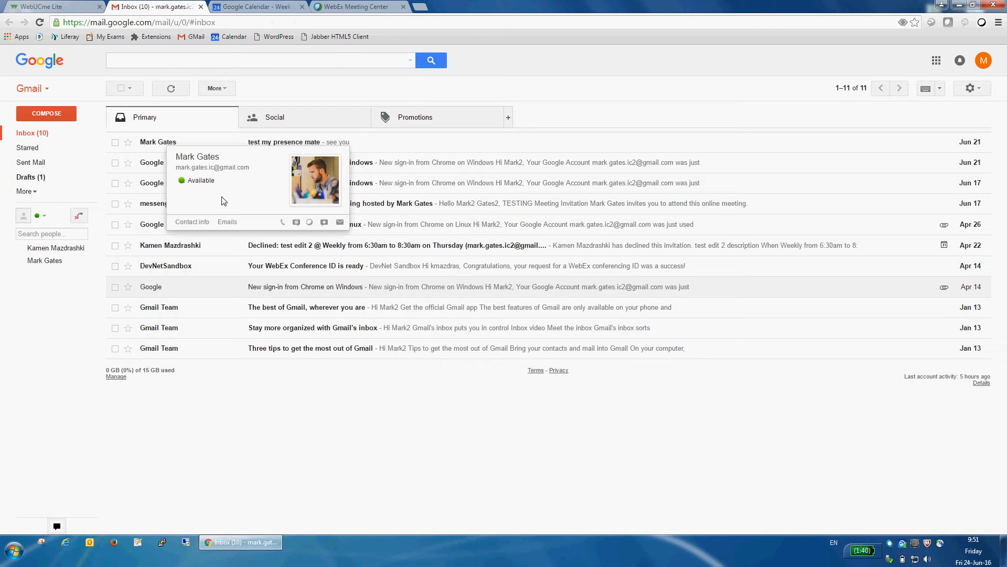
pyautogui.moveTo(315, 229)
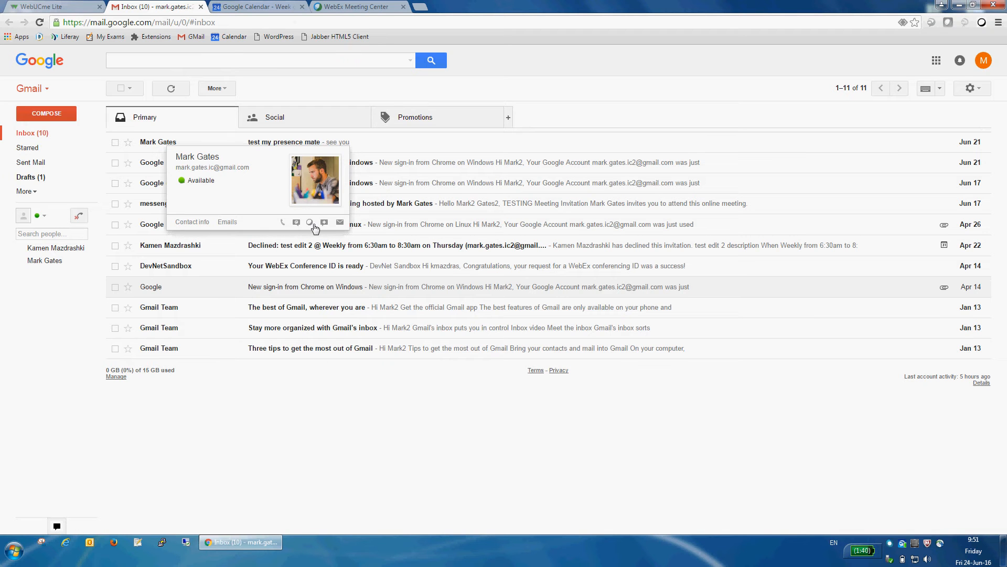
pyautogui.moveTo(310, 222)
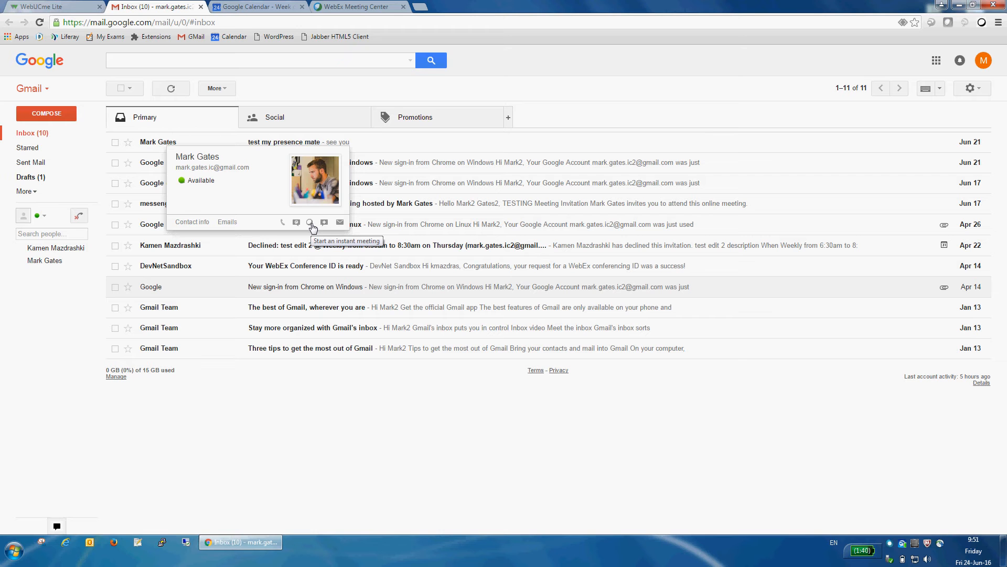
pyautogui.moveTo(44, 260)
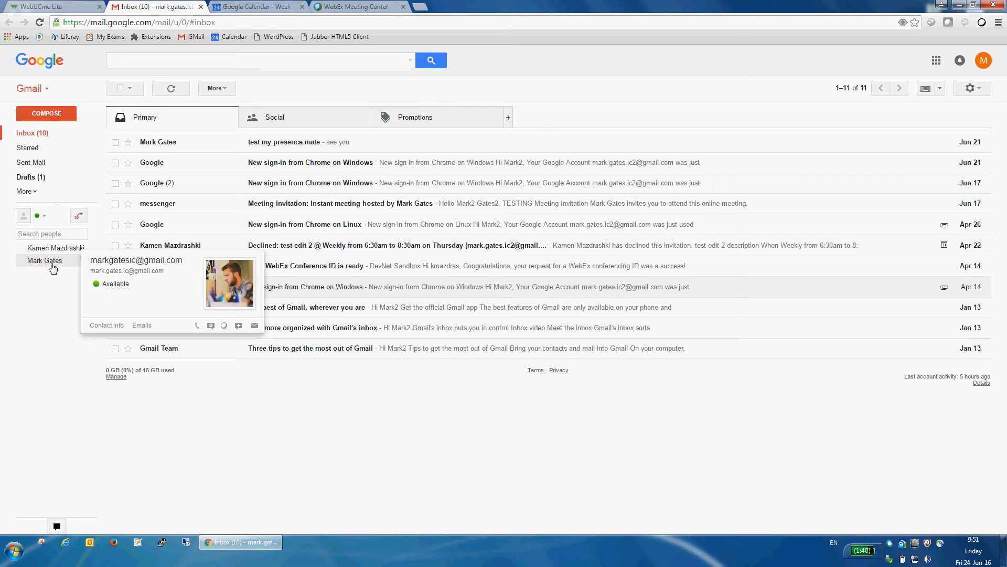
pyautogui.moveTo(163, 301)
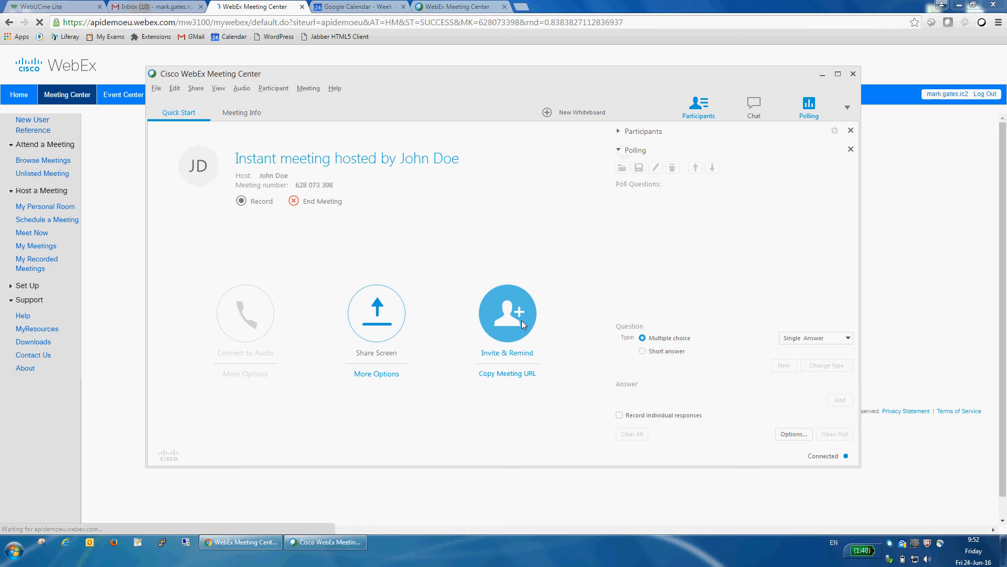
# Step: End the instant WebEx meeting and close the finished meeting window
pyautogui.click(507, 312)
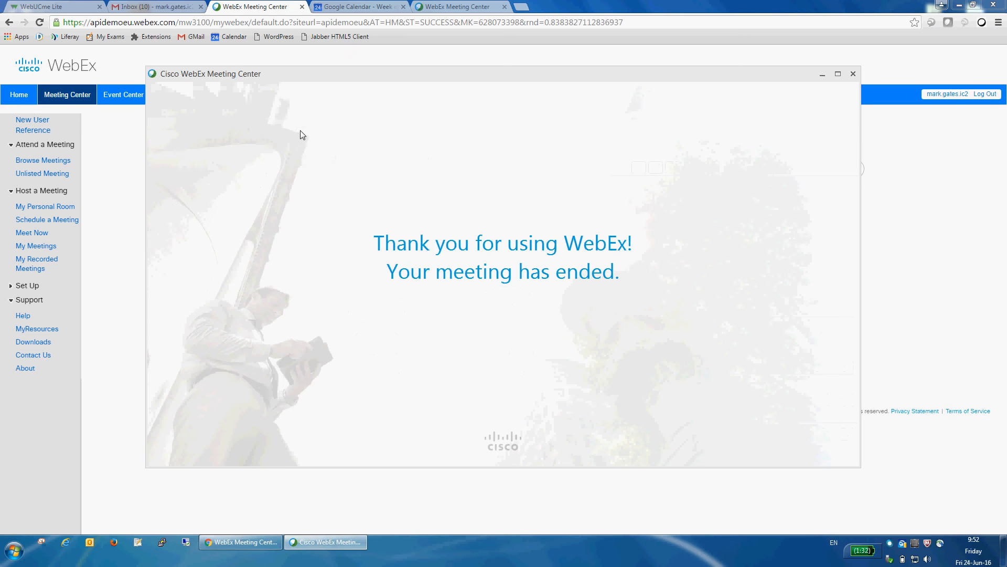
pyautogui.click(853, 74)
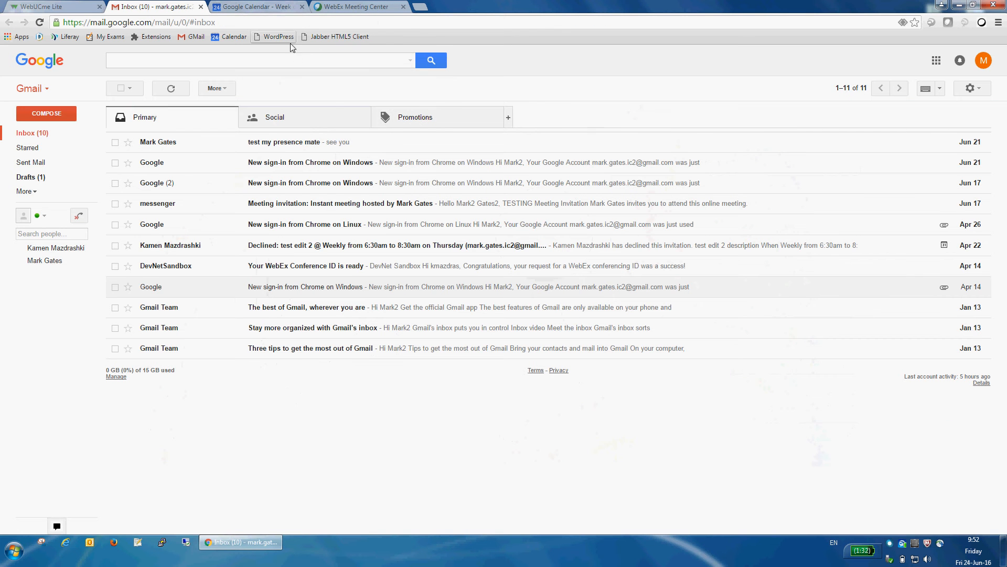
# Step: Refresh My WebEx Meetings so today's list shows the 9:52 am instant meeting
pyautogui.click(352, 6)
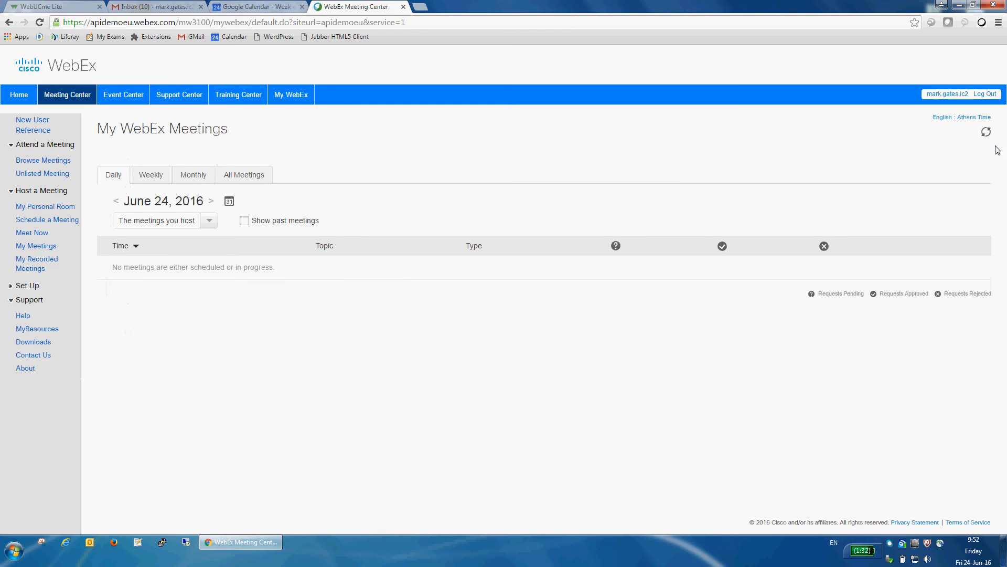
pyautogui.moveTo(360, 153)
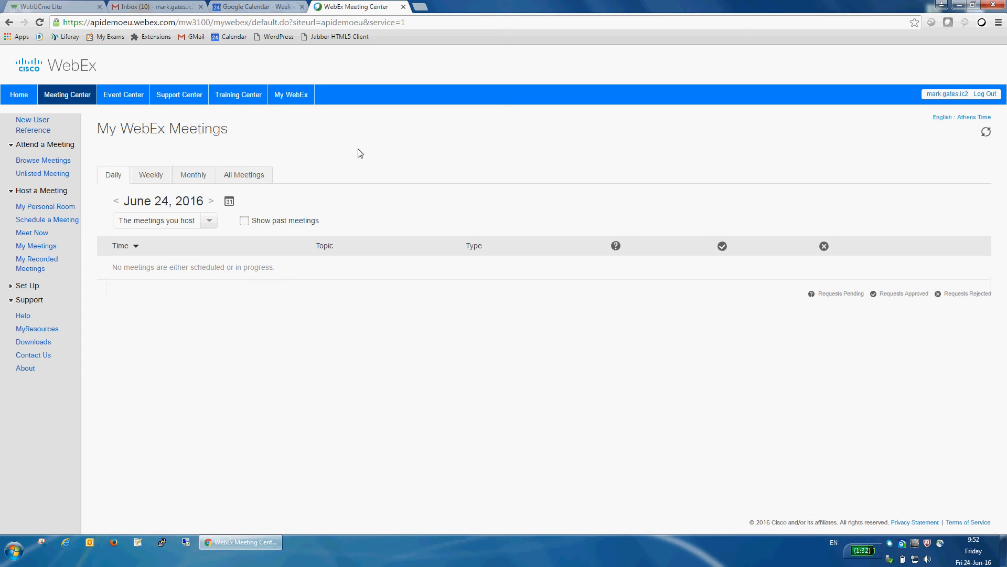
pyautogui.click(986, 132)
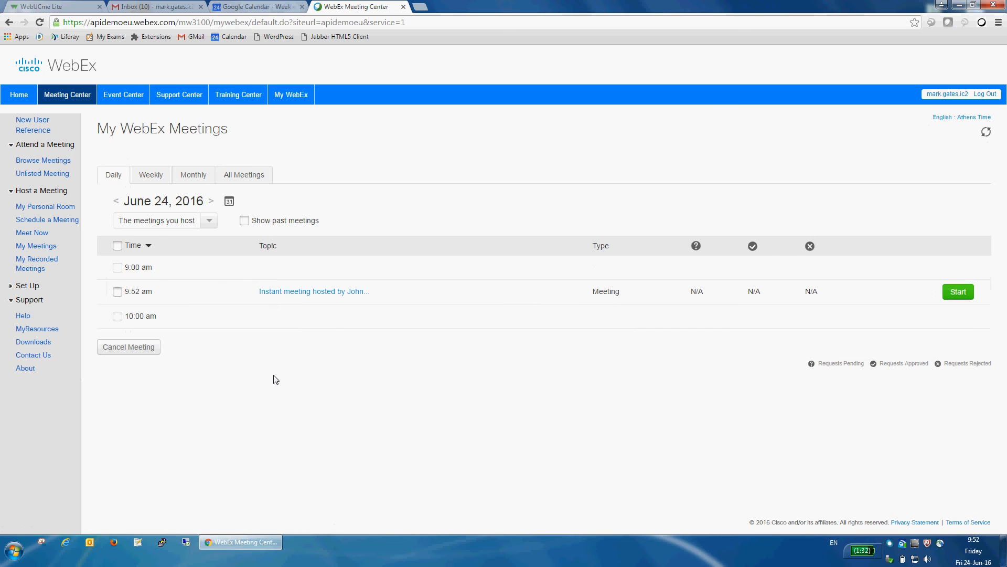
pyautogui.moveTo(312, 370)
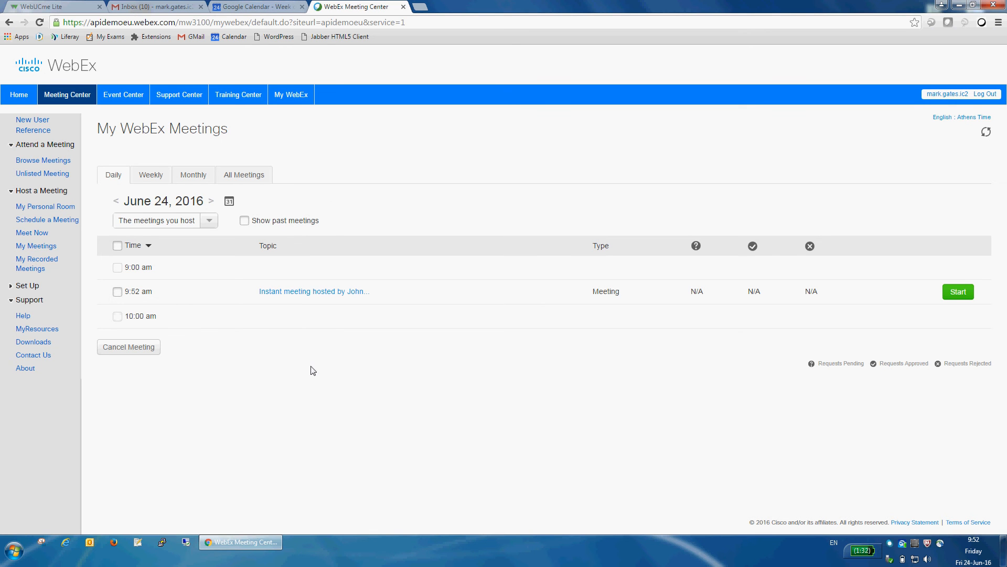
pyautogui.moveTo(312, 334)
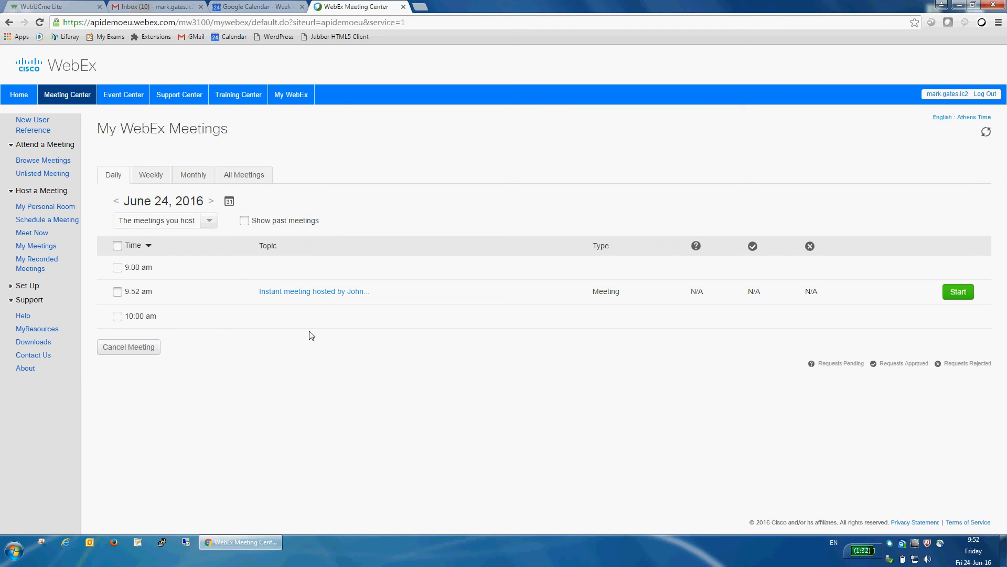
# Step: Create 'Demo meeting' on Friday June 24 at 11am with Add to WebEx, and confirm it in WebEx
pyautogui.click(257, 6)
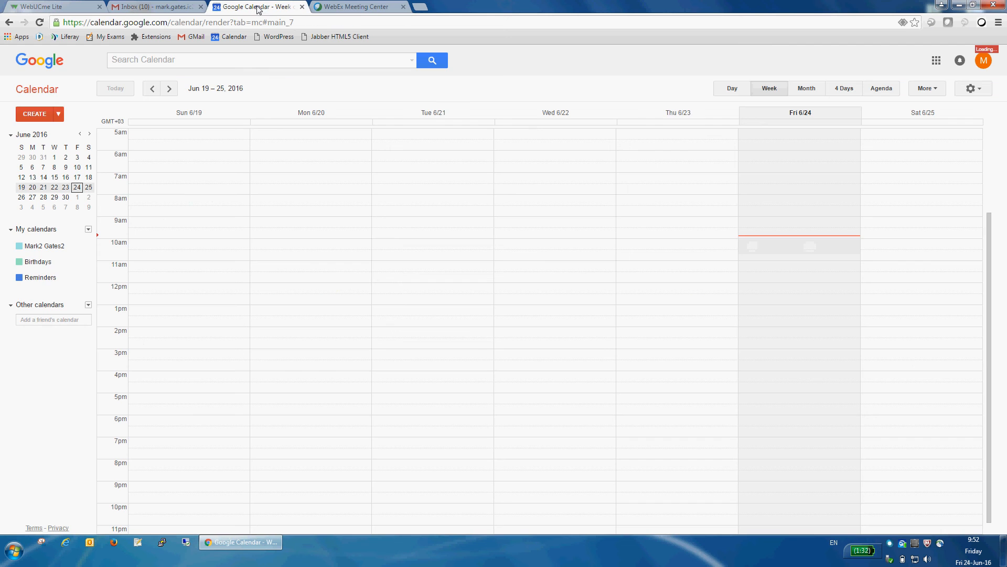
pyautogui.moveTo(808, 266)
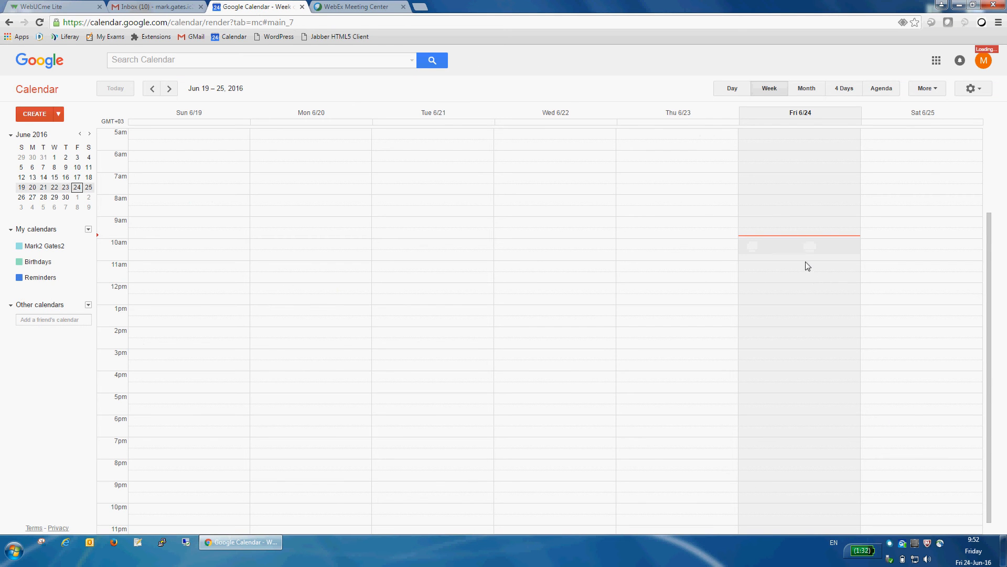
pyautogui.click(799, 264)
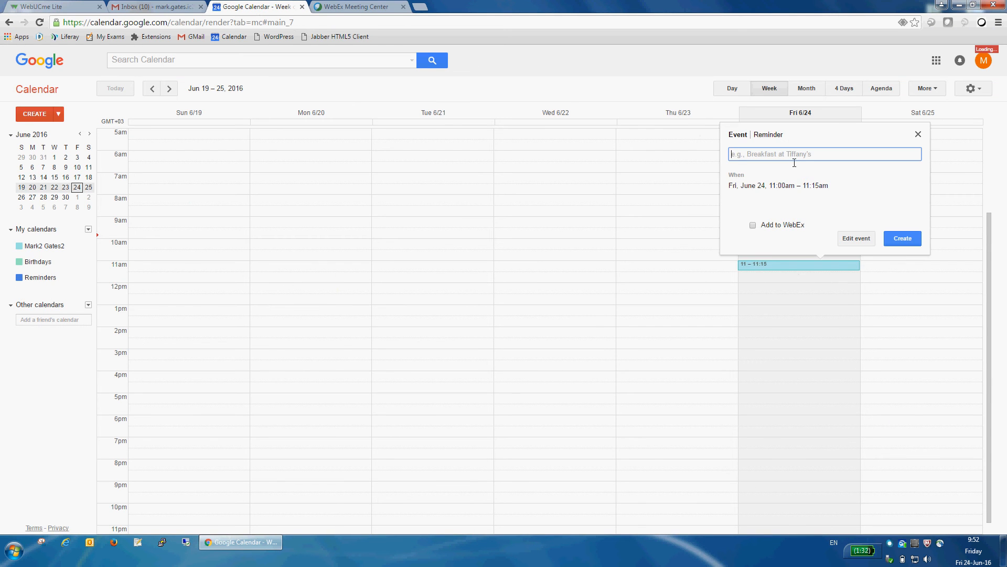
pyautogui.write('Demo')
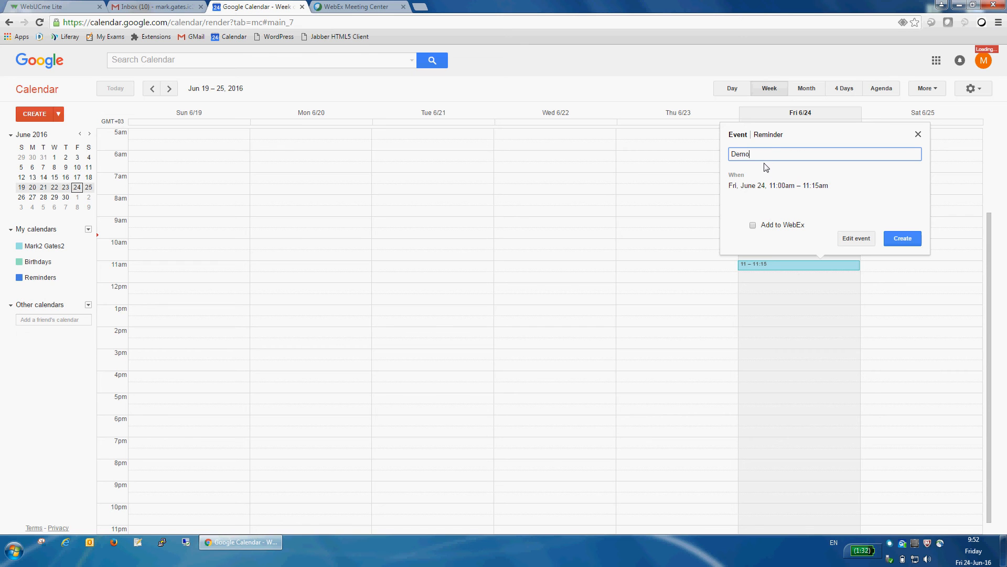
pyautogui.write('meeting')
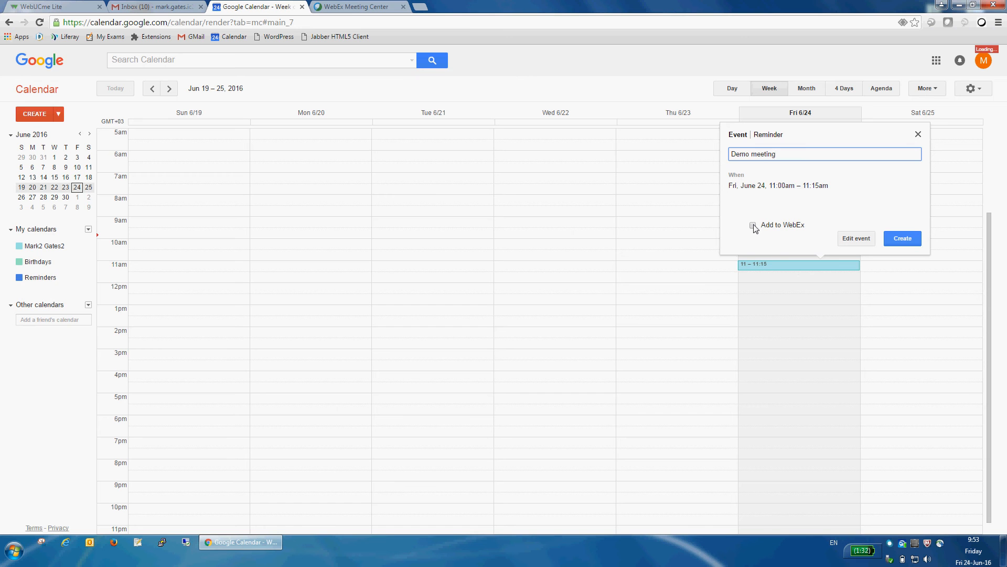
pyautogui.click(752, 226)
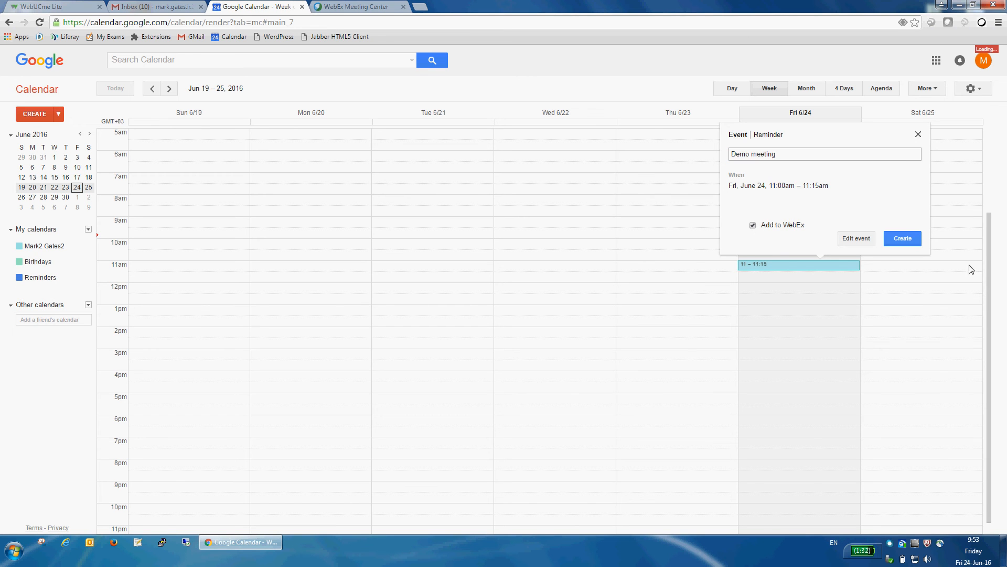
pyautogui.click(901, 238)
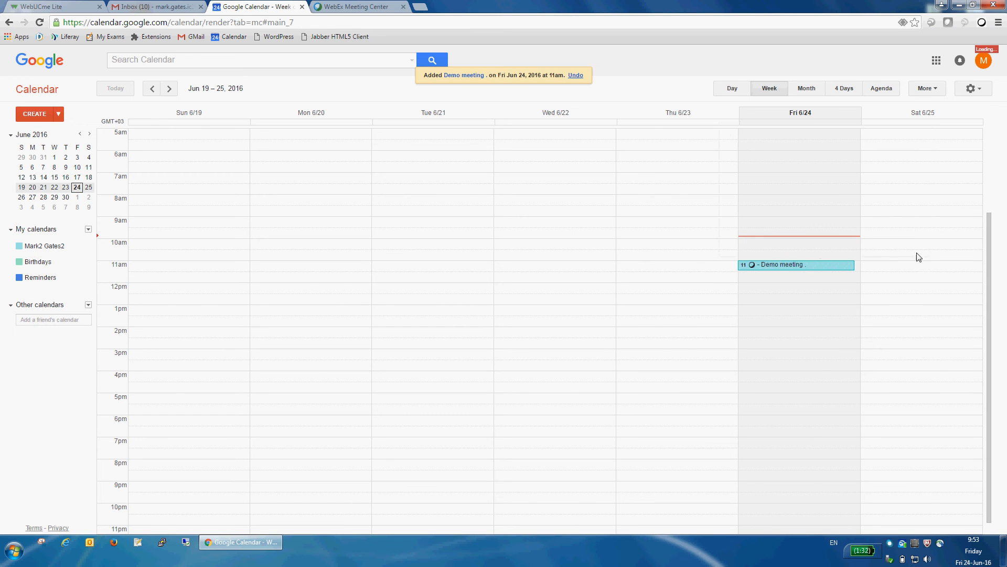
pyautogui.click(355, 7)
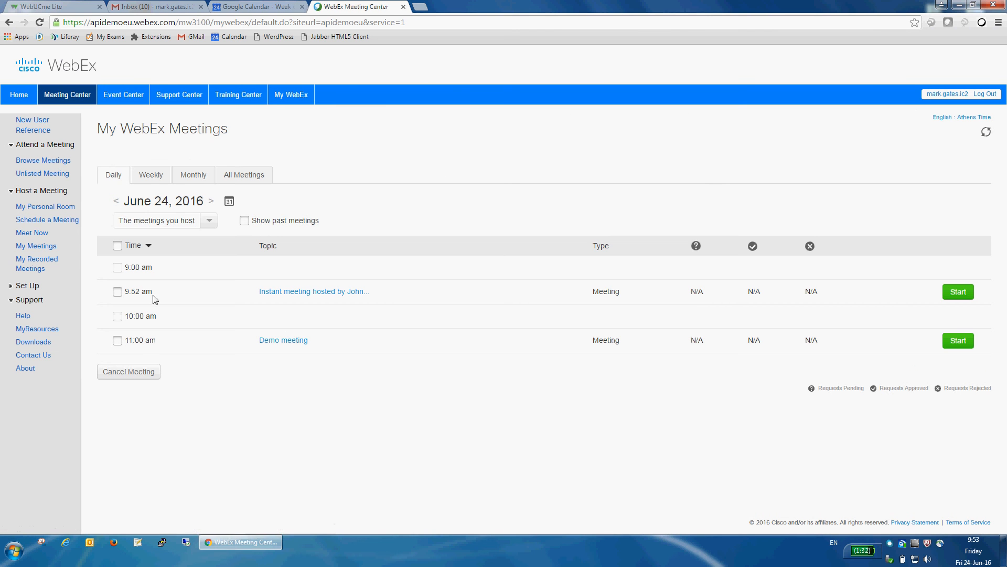
pyautogui.click(255, 7)
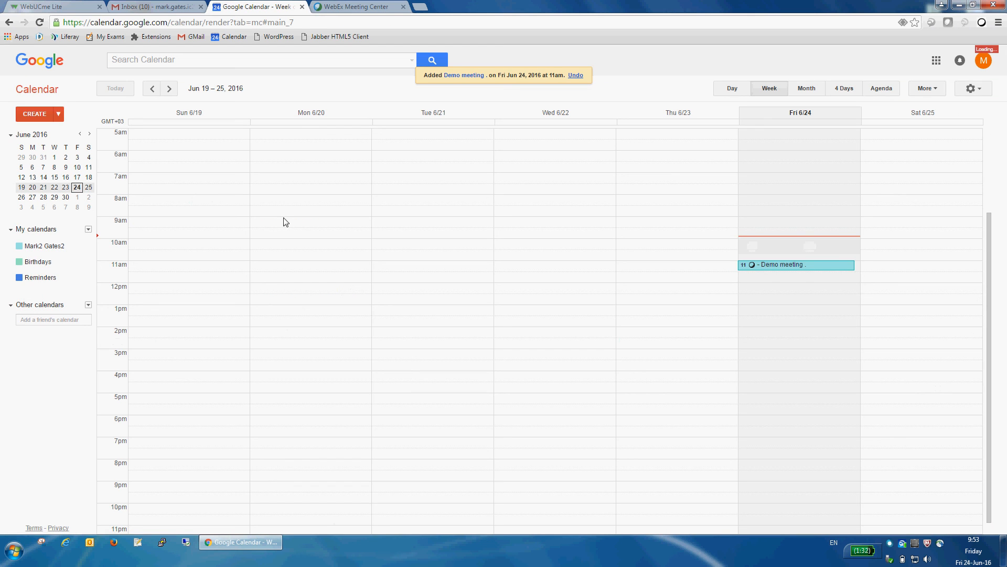
pyautogui.moveTo(760, 277)
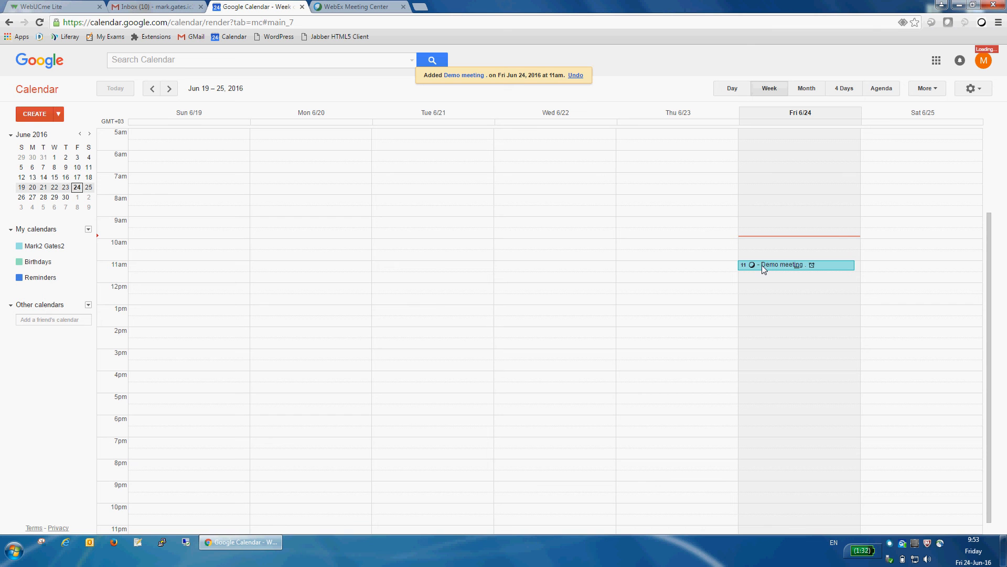
# Step: Open the Demo meeting's full edit page, then go back to the calendar week view
pyautogui.click(781, 264)
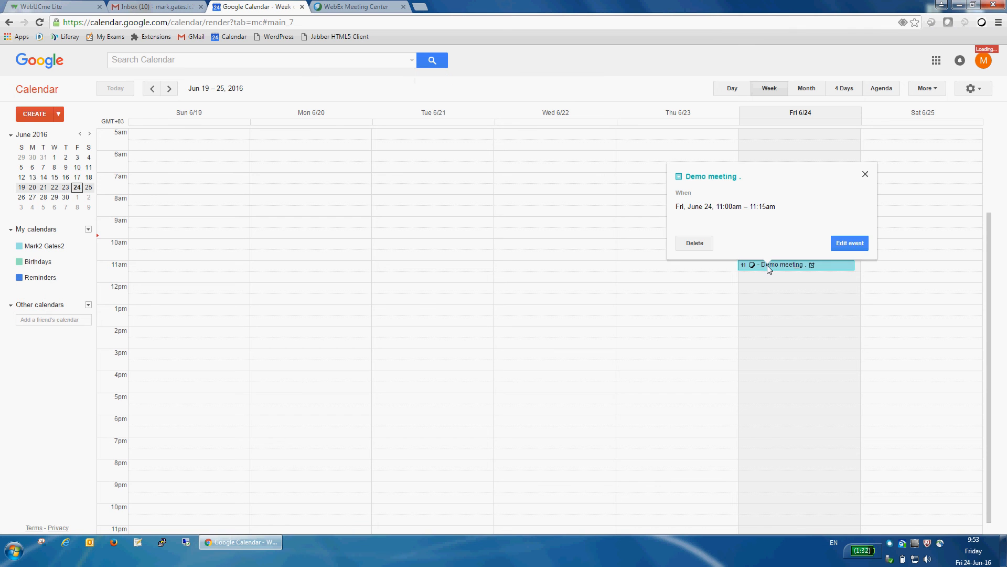
pyautogui.click(849, 243)
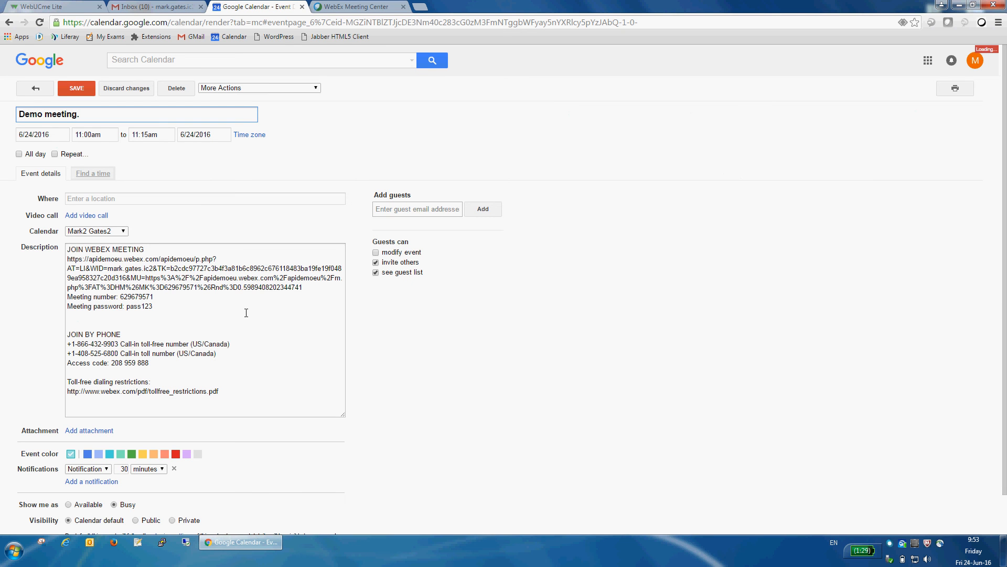
pyautogui.moveTo(231, 381)
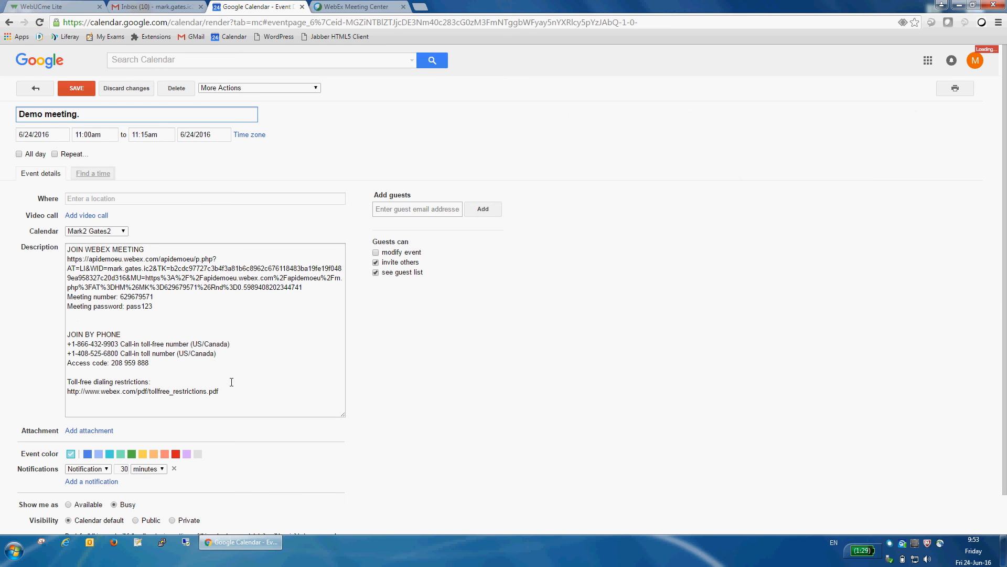
pyautogui.click(76, 88)
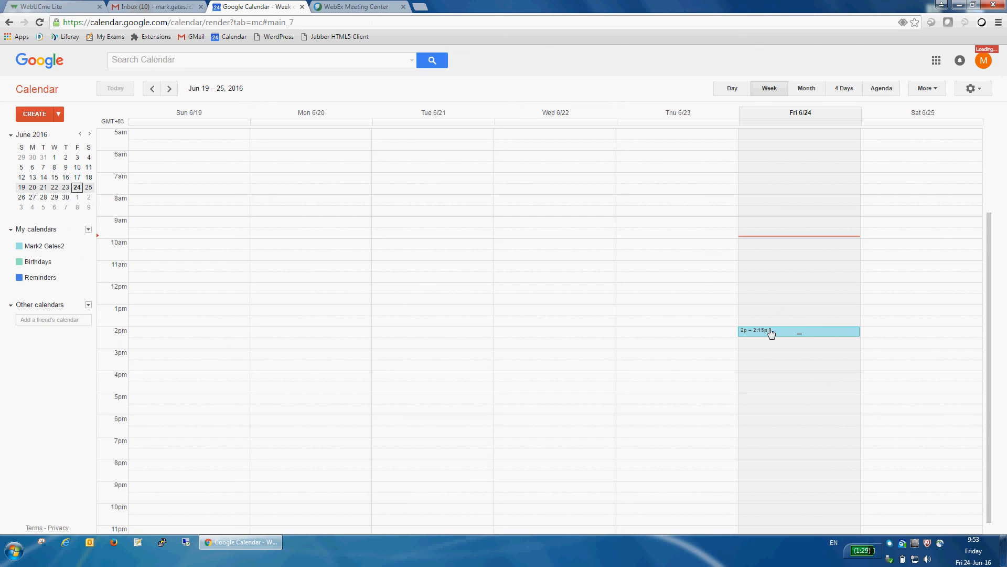
pyautogui.moveTo(771, 334)
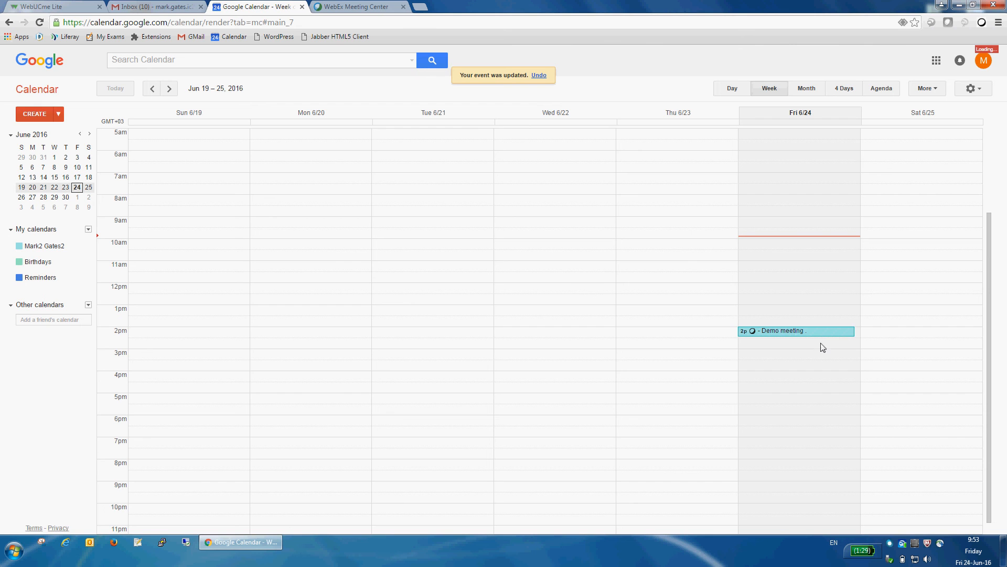
# Step: Switch to WebEx to see Demo meeting listed at 2:00 pm on June 24
pyautogui.click(357, 7)
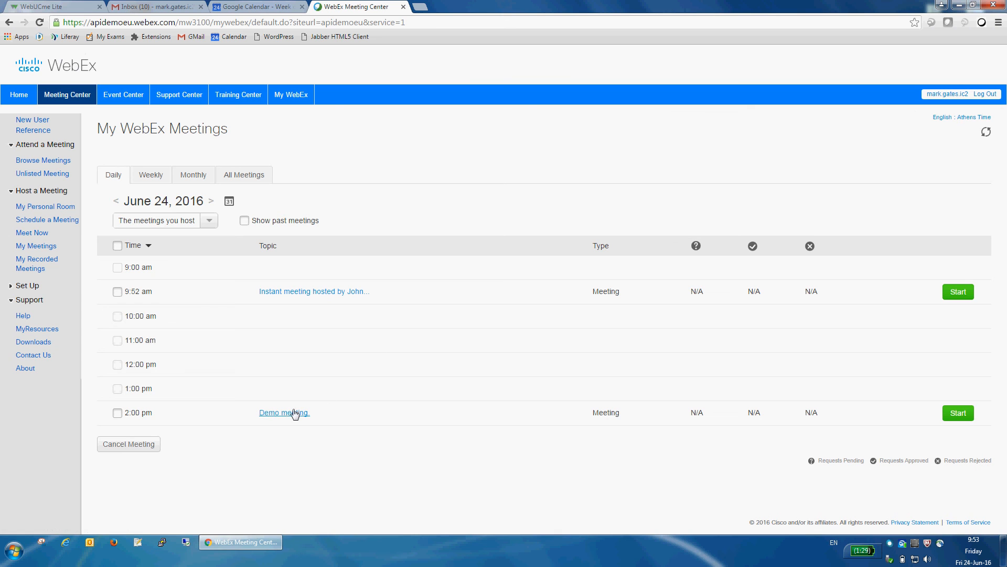
pyautogui.moveTo(750, 496)
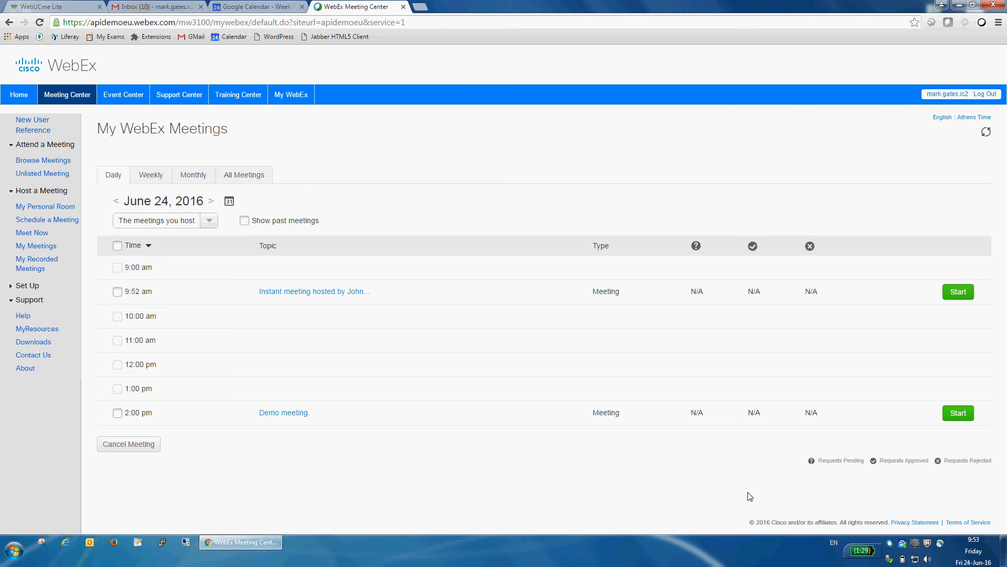
pyautogui.moveTo(857, 495)
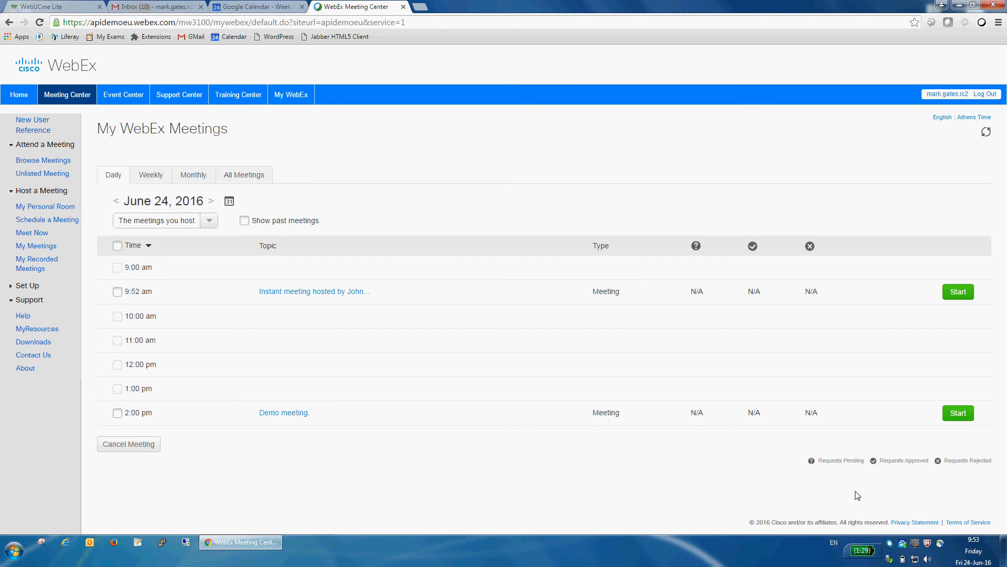